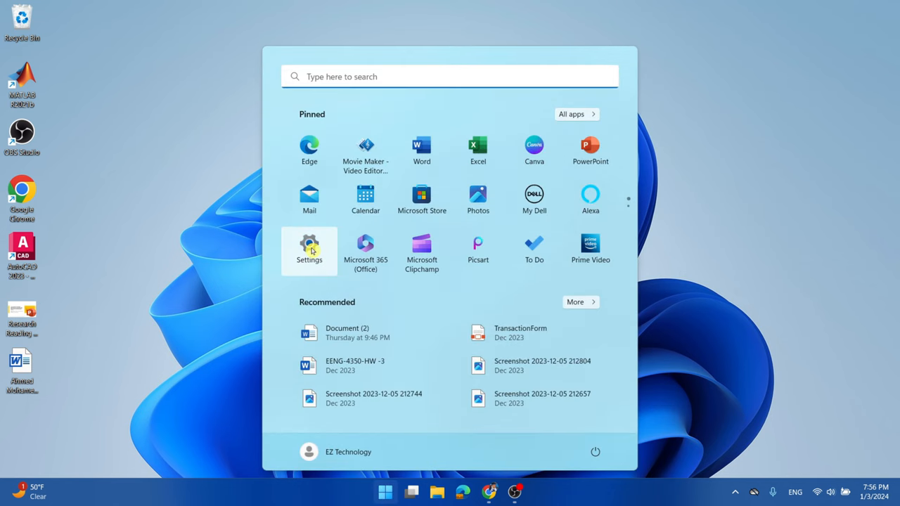
Step: Launch Windows Settings and go to the Apps section
click(309, 250)
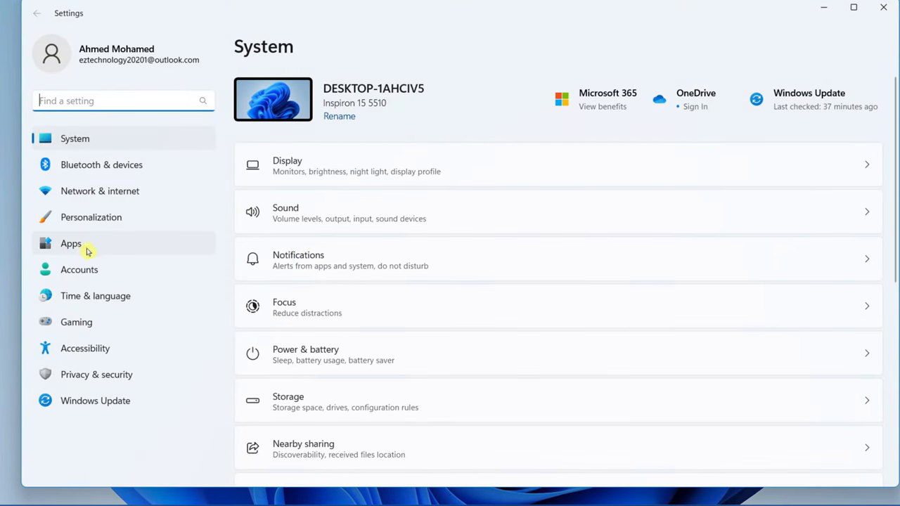
click(71, 243)
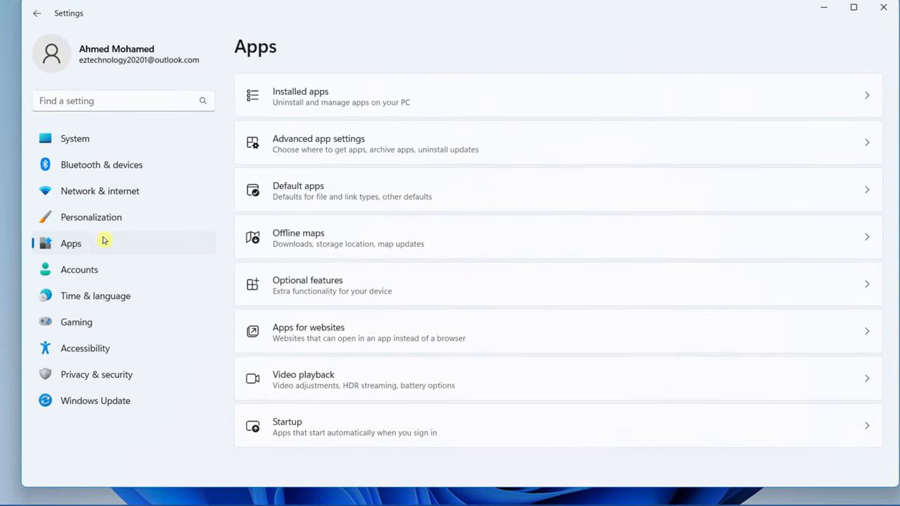
mouse_move(455, 99)
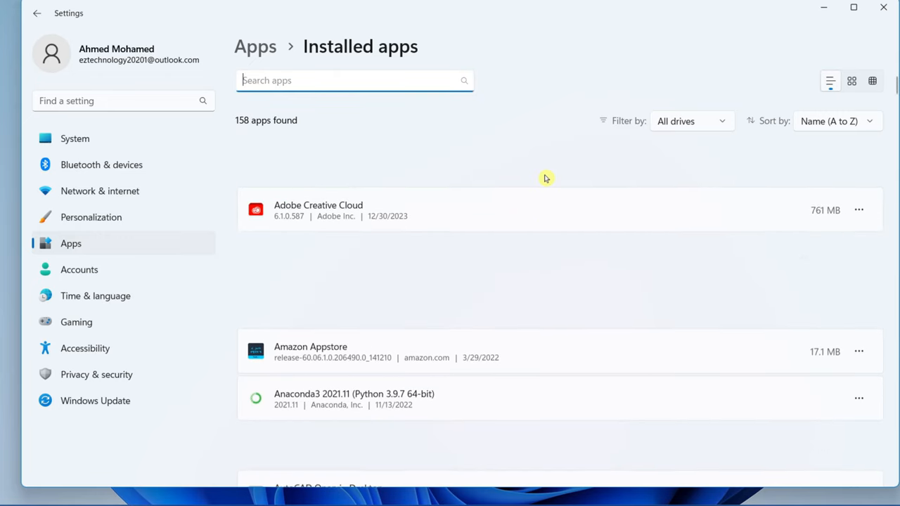
scroll(up, 3)
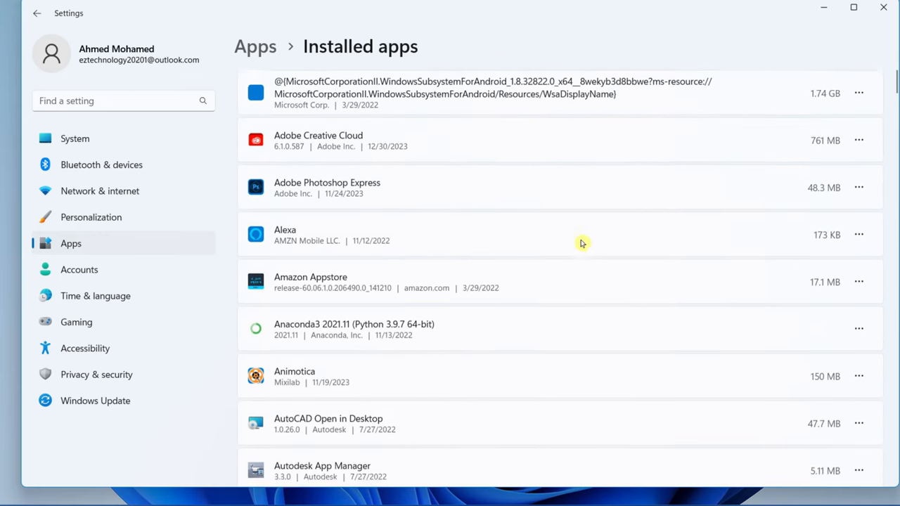
scroll(down, 3)
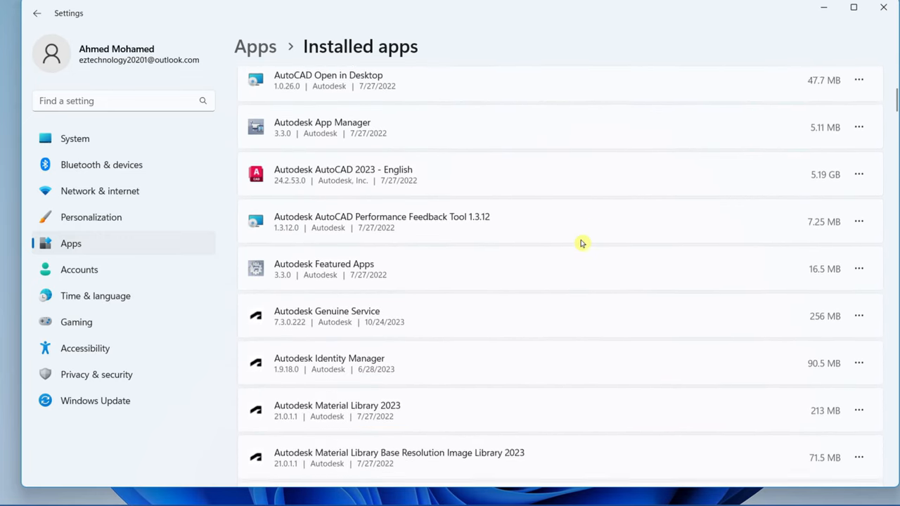
scroll(down, 3)
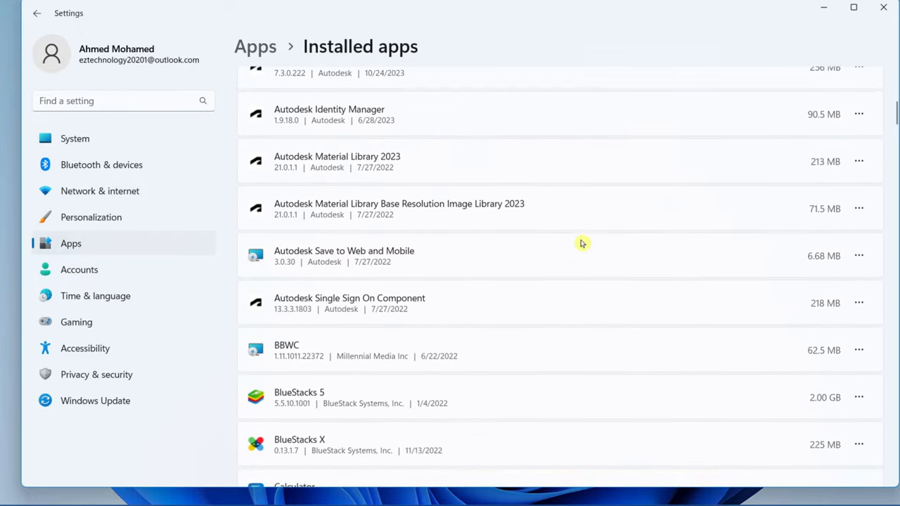
scroll(down, 3)
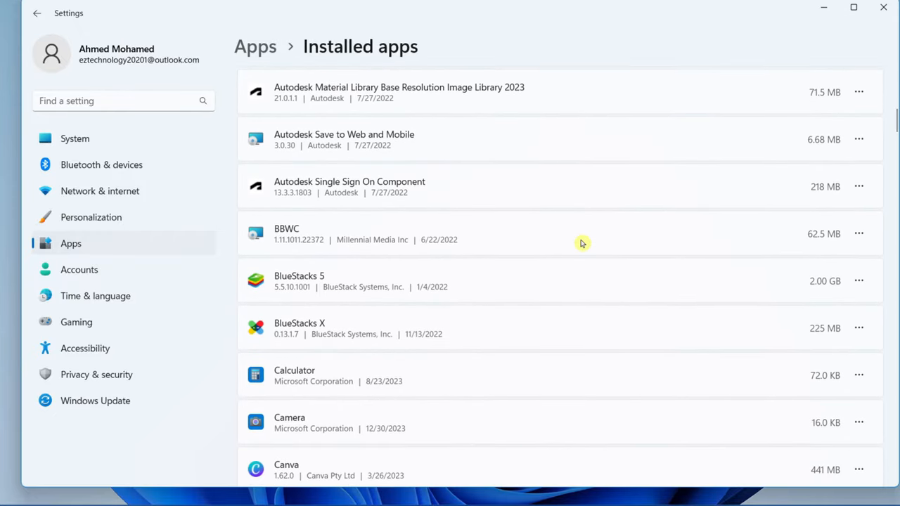
scroll(down, 3)
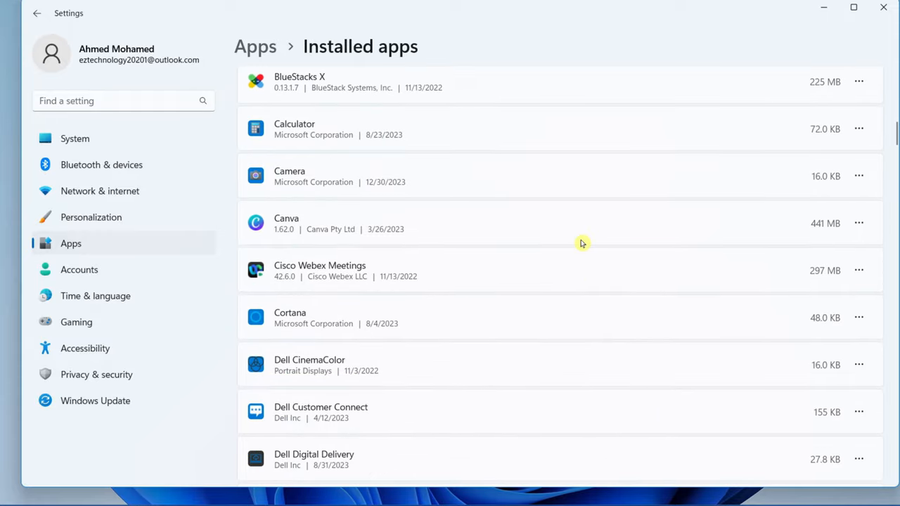
scroll(up, 3)
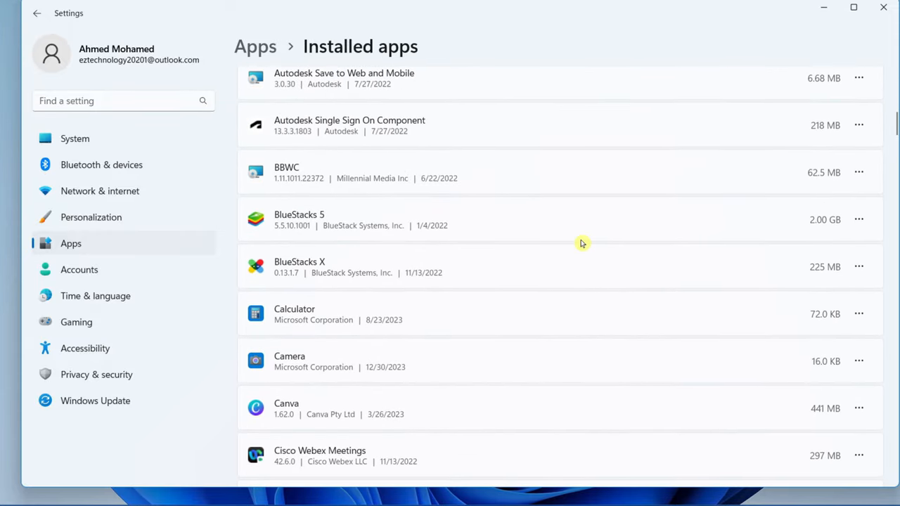
scroll(up, 3)
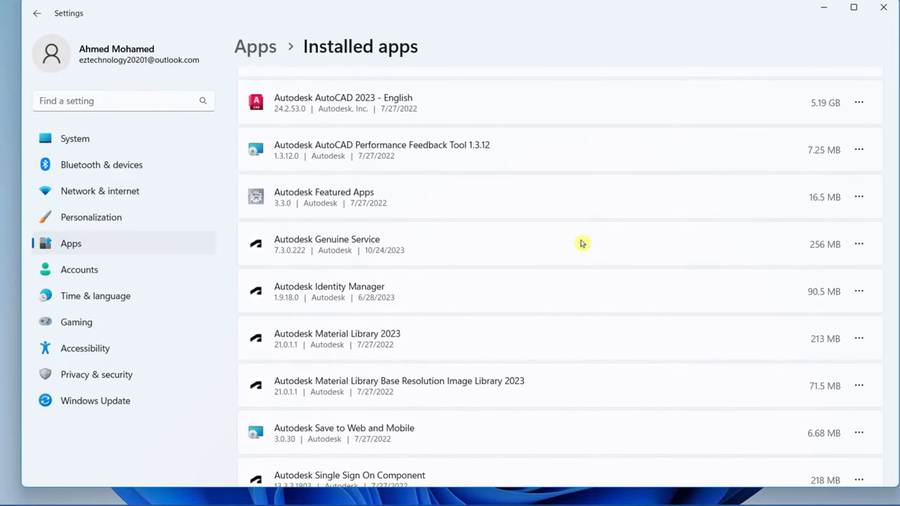
scroll(up, 3)
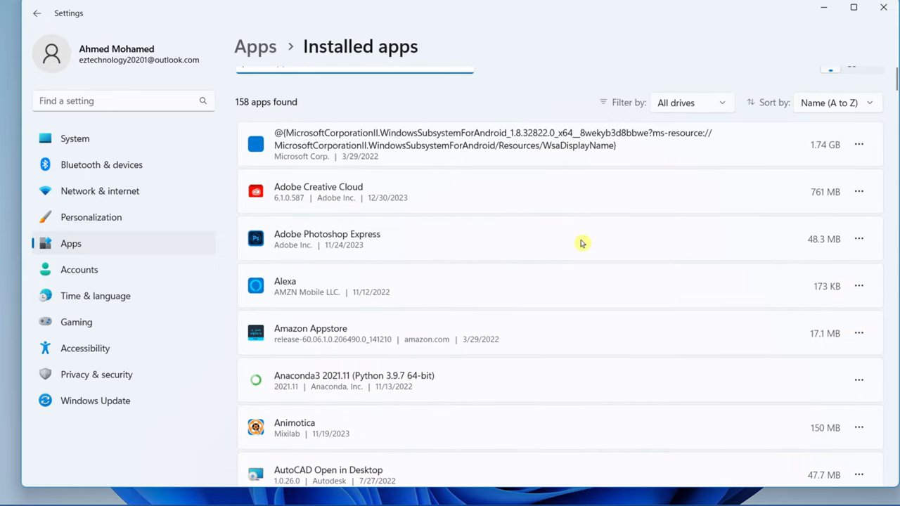
mouse_move(293, 241)
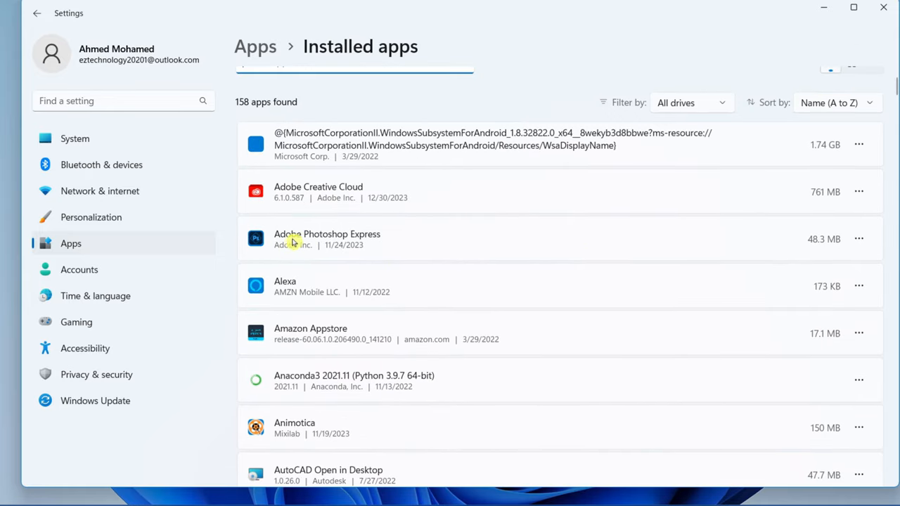
mouse_move(492, 236)
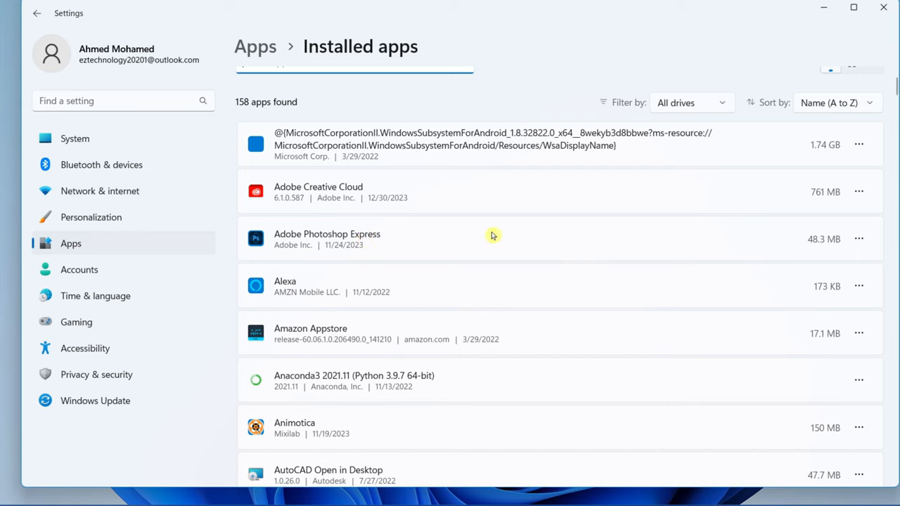
mouse_move(858, 240)
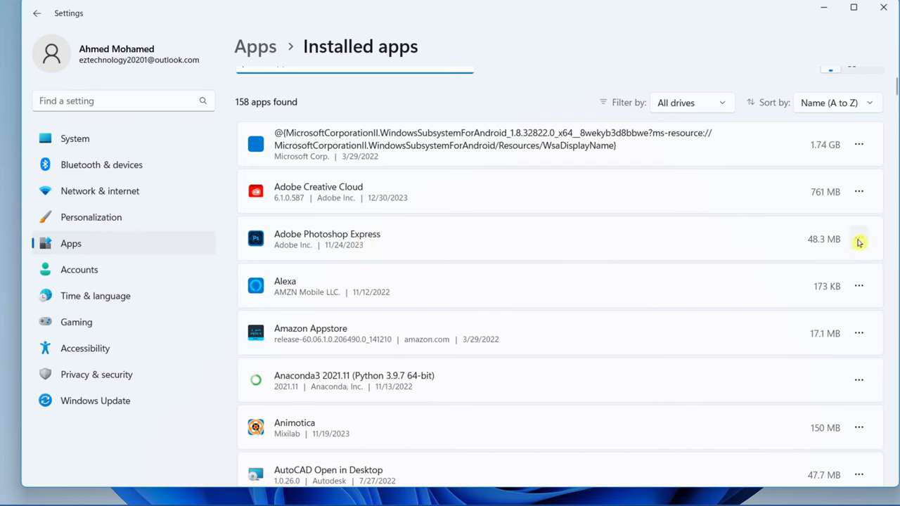
Step: Set Adobe Photoshop Express's 'Let this app run in background' option to Never
click(859, 239)
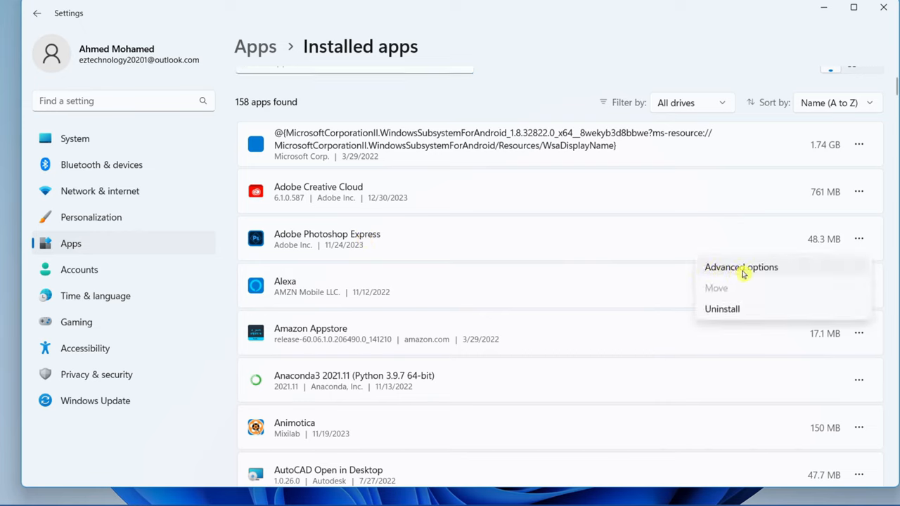
click(740, 267)
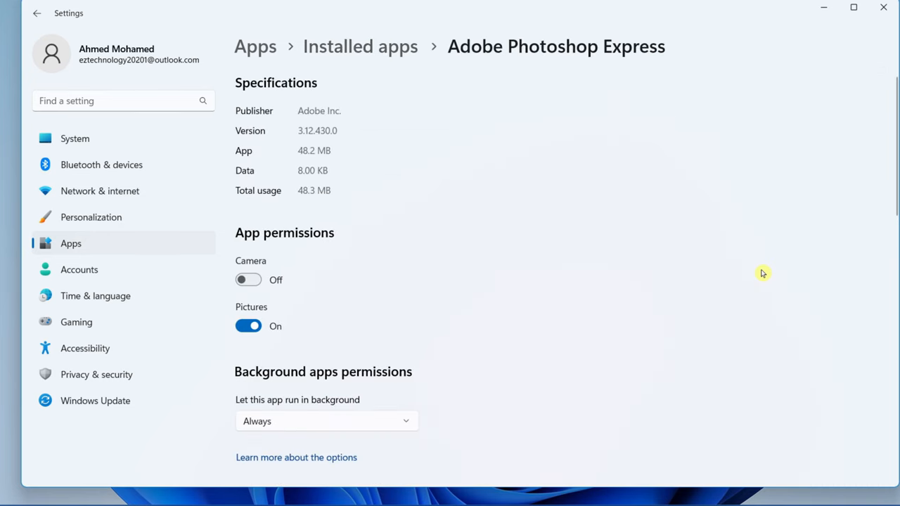
scroll(down, 3)
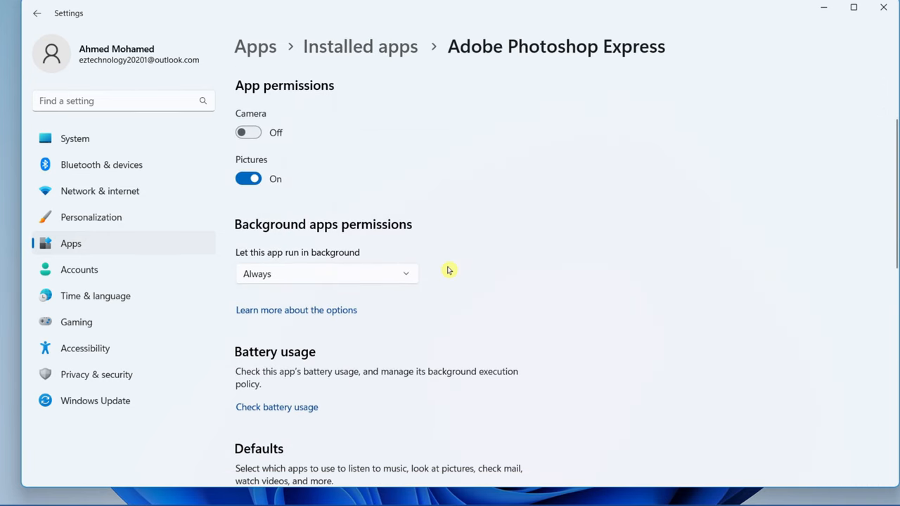
mouse_move(272, 280)
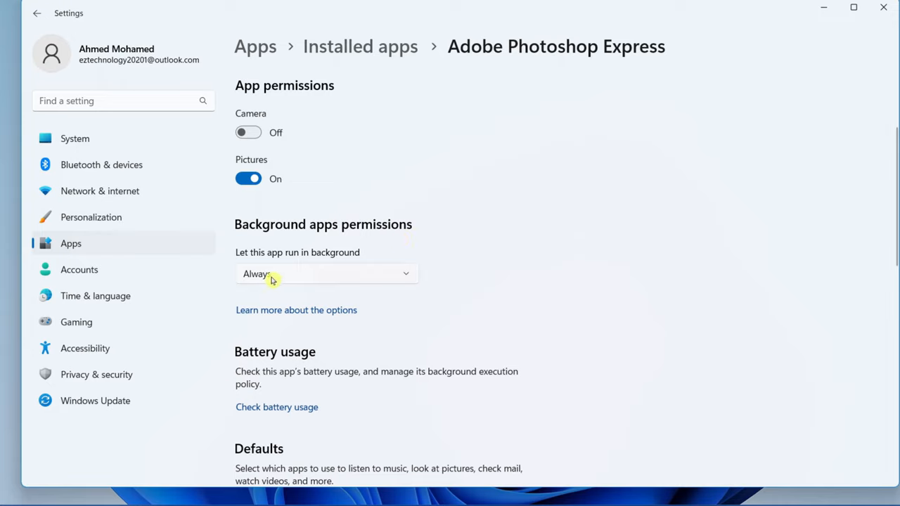
mouse_move(401, 276)
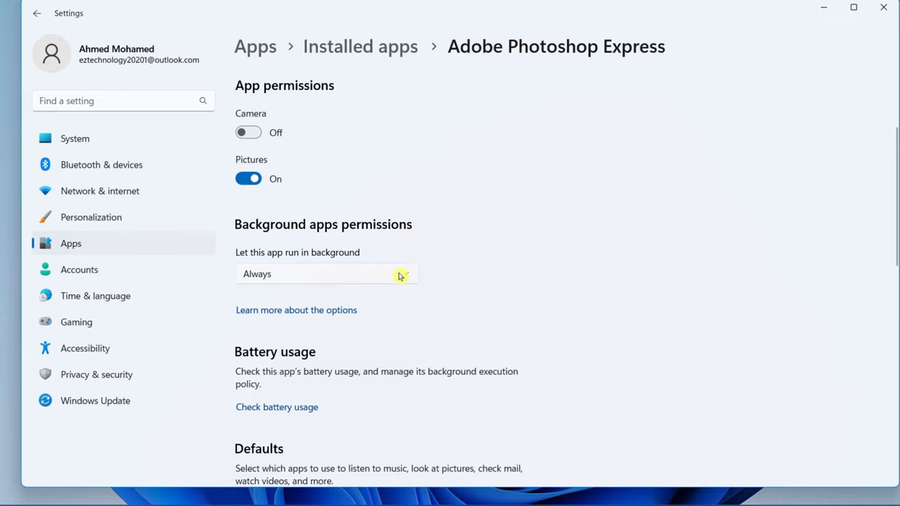
click(327, 273)
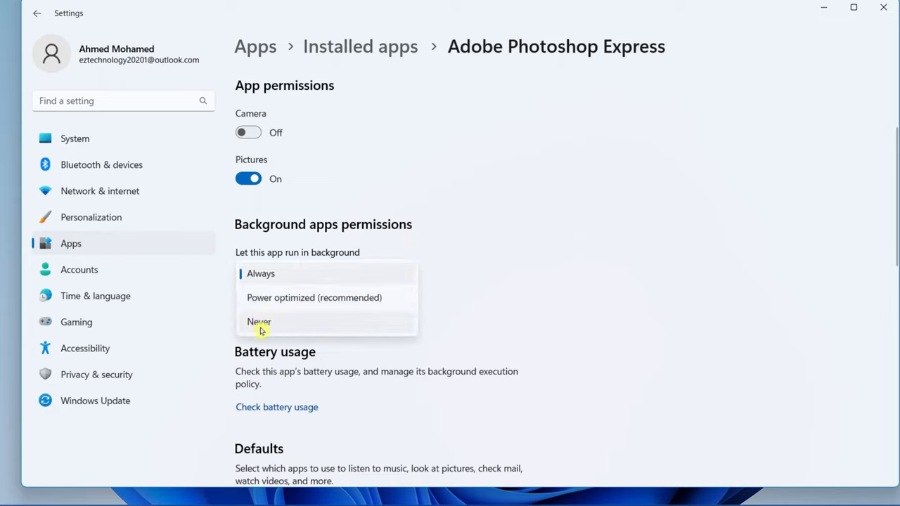
click(259, 321)
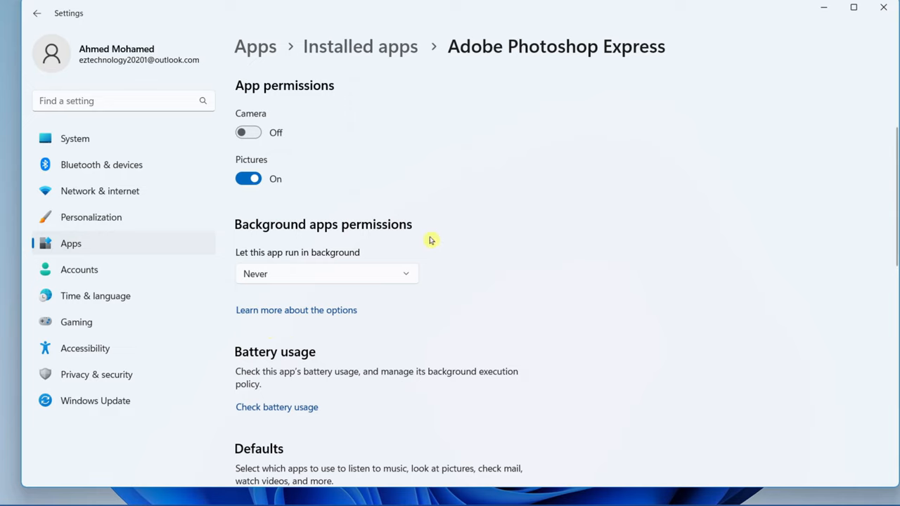
mouse_move(392, 80)
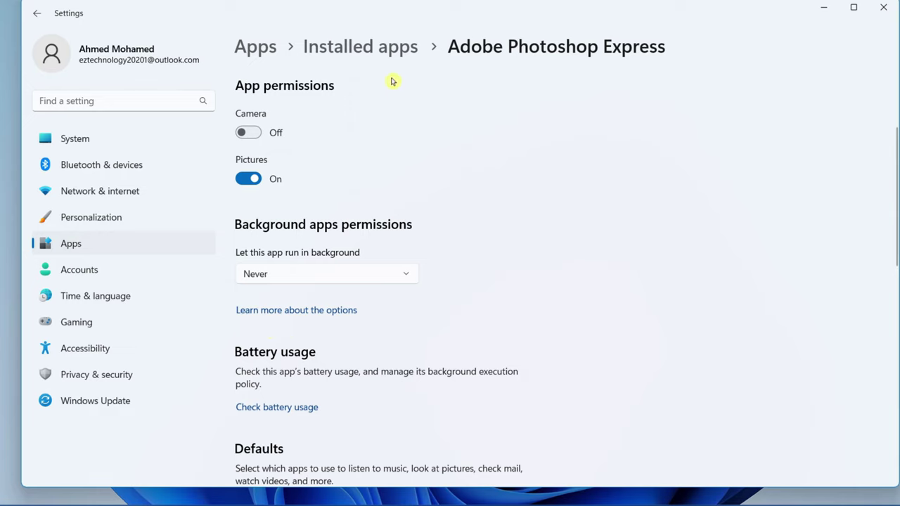
mouse_move(424, 169)
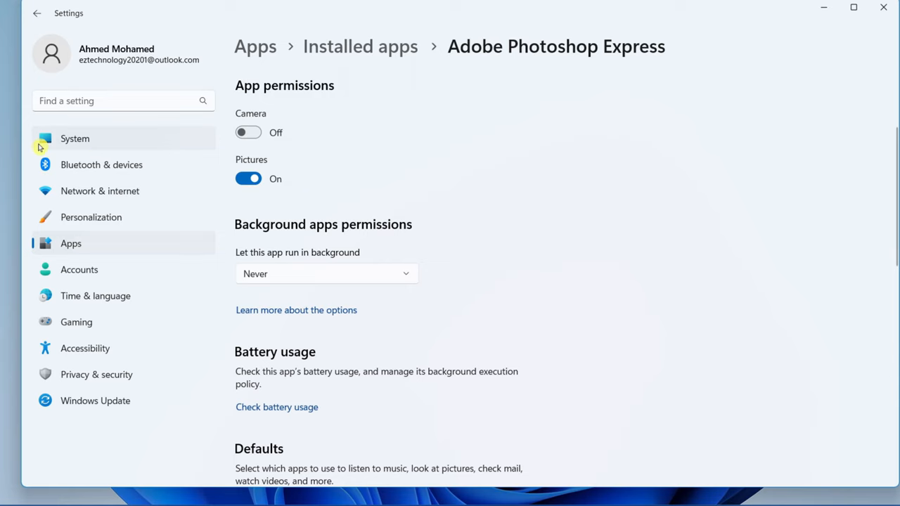
Step: Go to the System page in the Settings sidebar
click(75, 139)
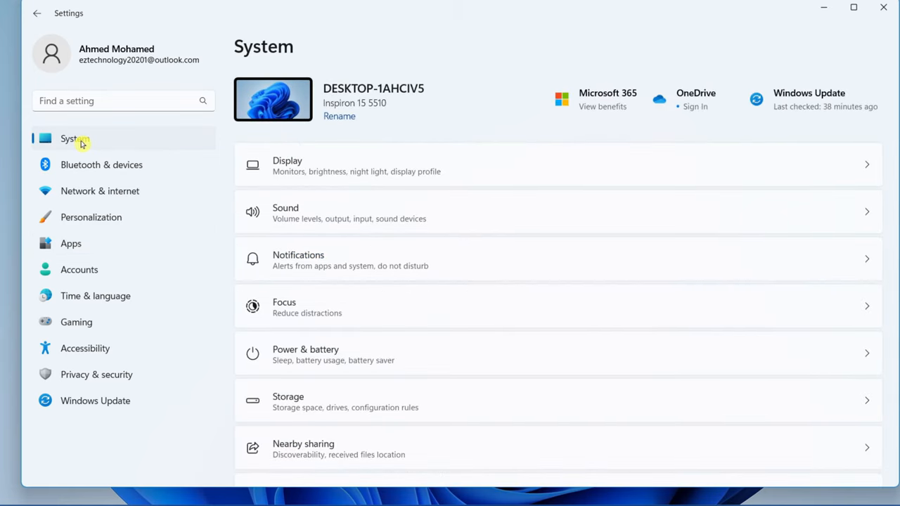
mouse_move(346, 360)
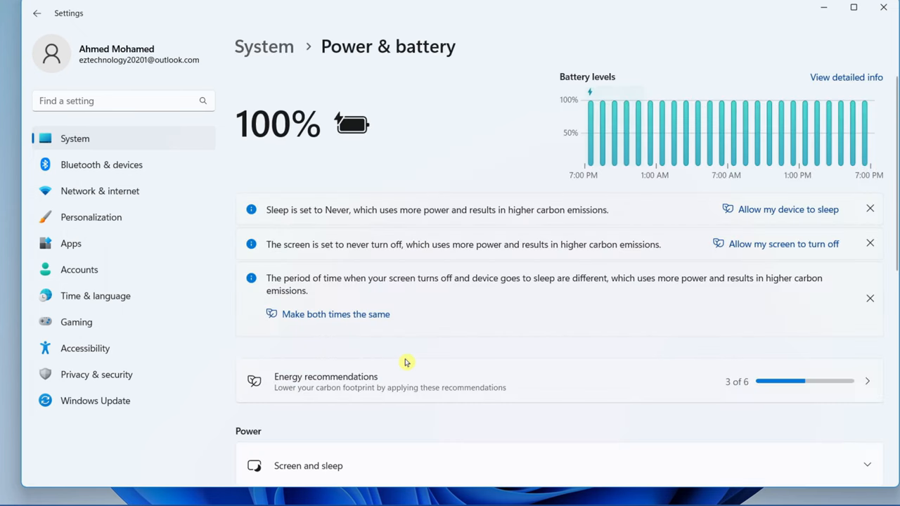
mouse_move(502, 183)
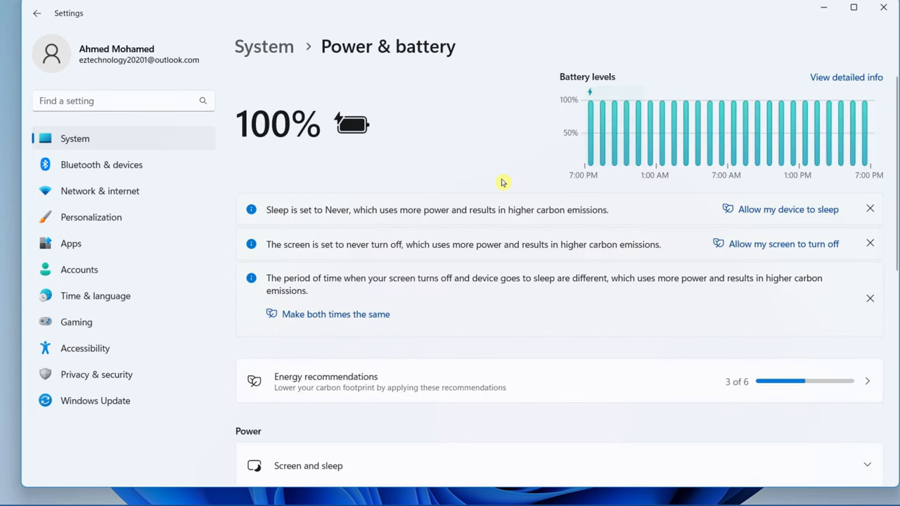
mouse_move(375, 152)
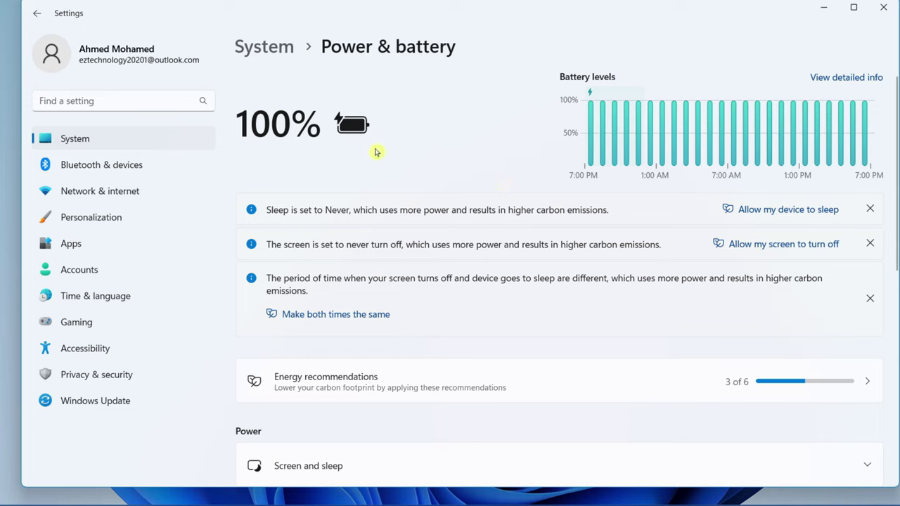
mouse_move(422, 146)
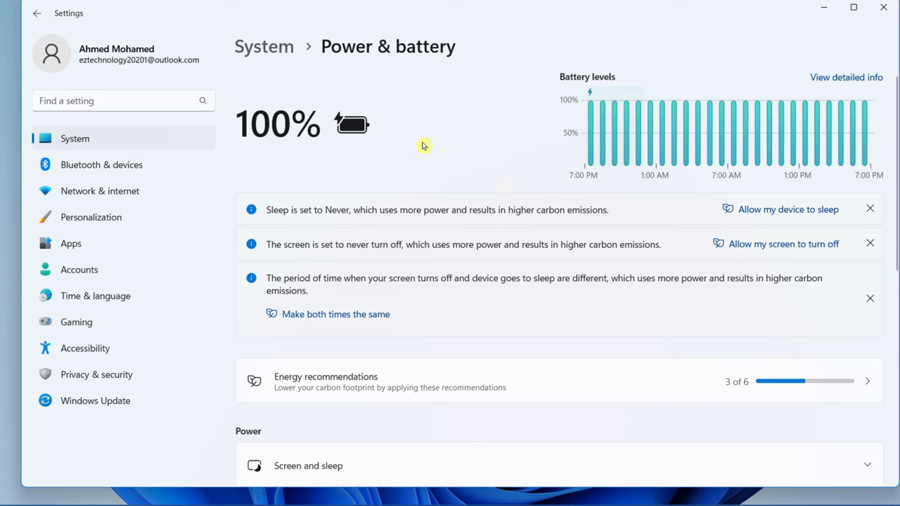
mouse_move(721, 76)
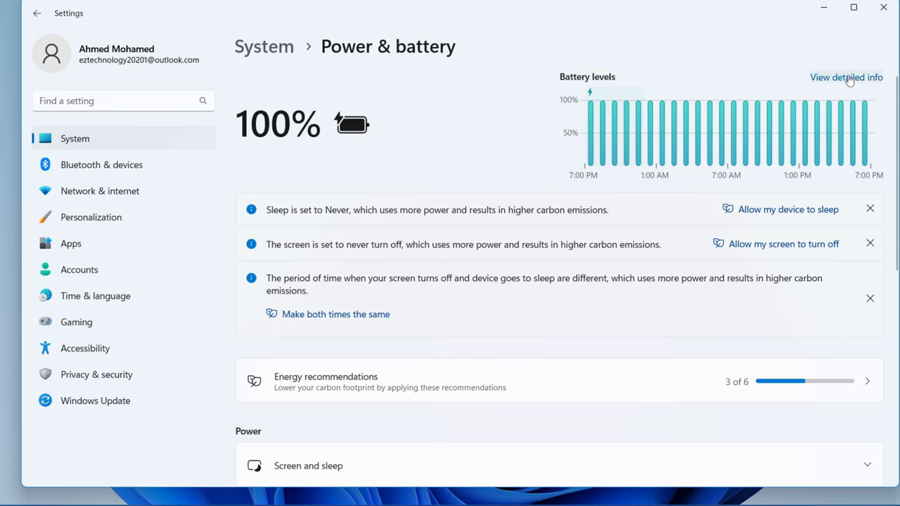
mouse_move(534, 142)
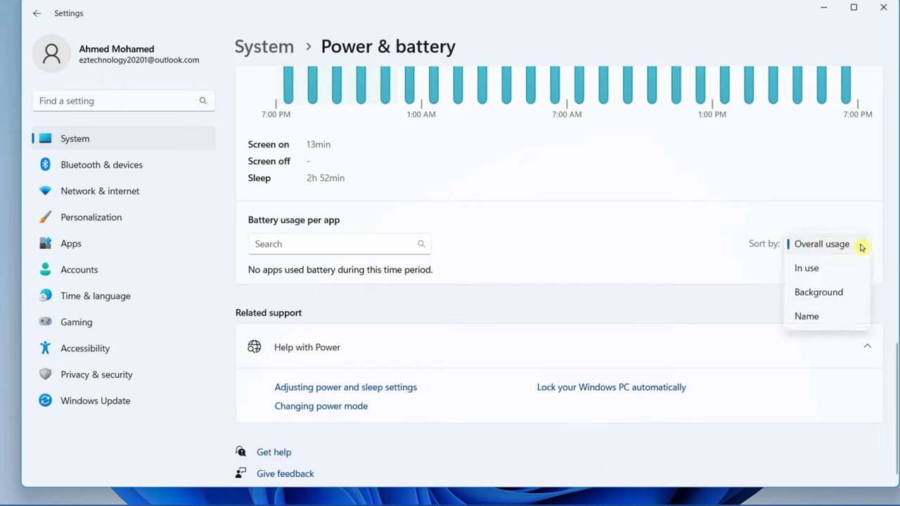
Step: Sort Battery usage per app by Background
click(819, 292)
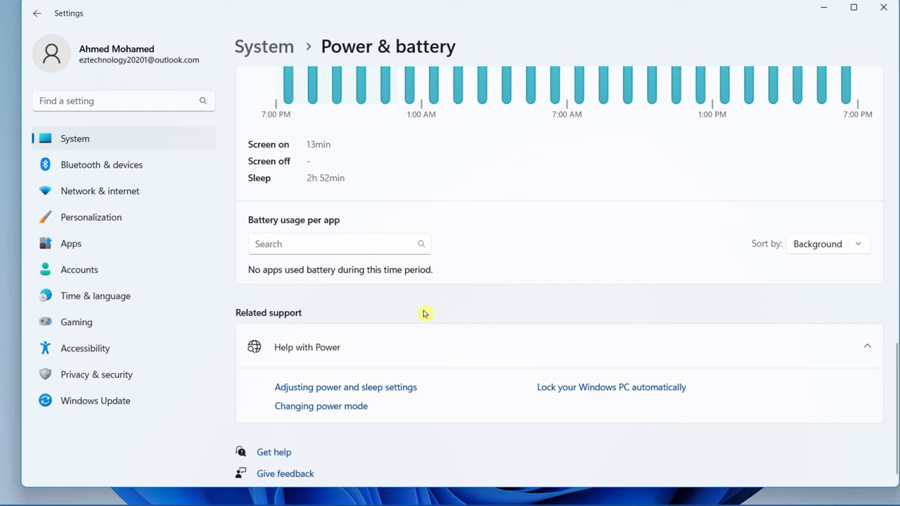
mouse_move(326, 280)
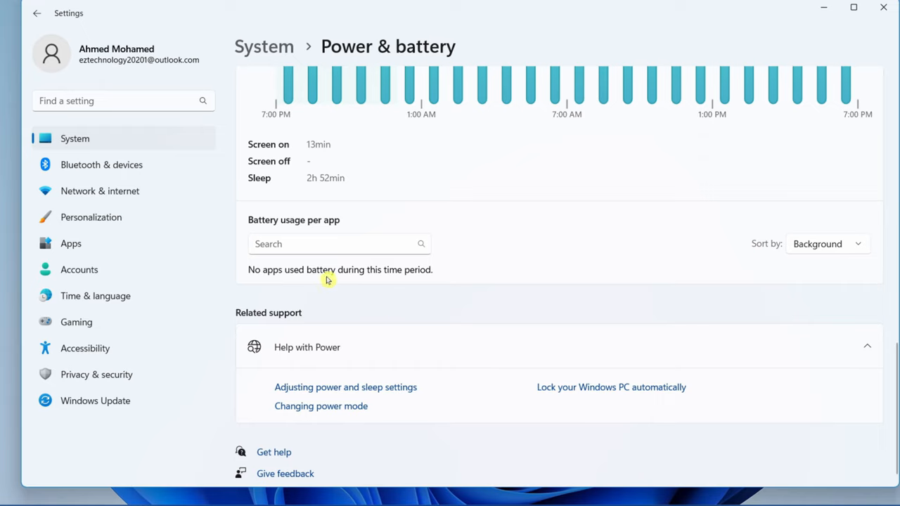
mouse_move(520, 276)
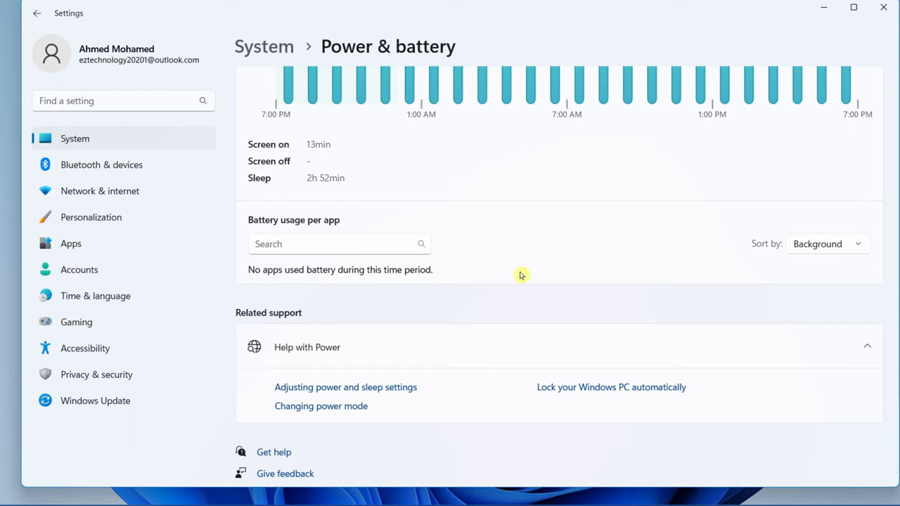
mouse_move(562, 256)
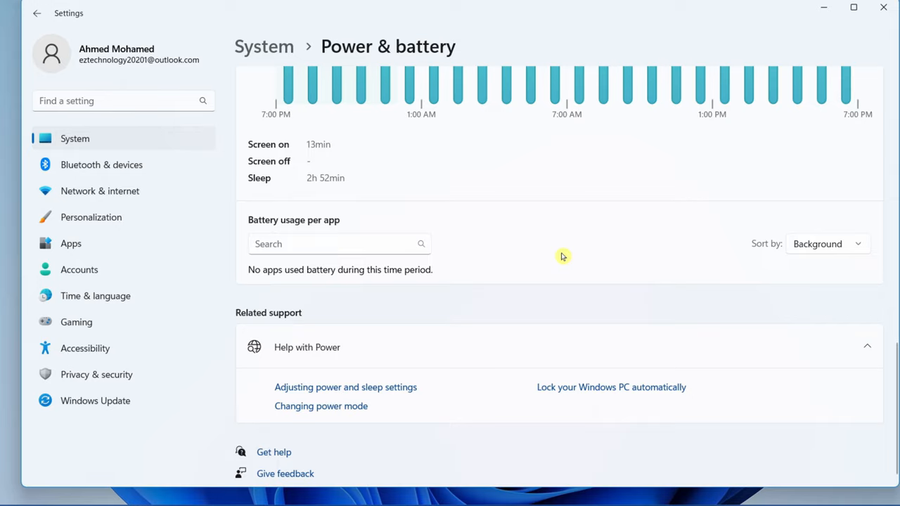
mouse_move(554, 231)
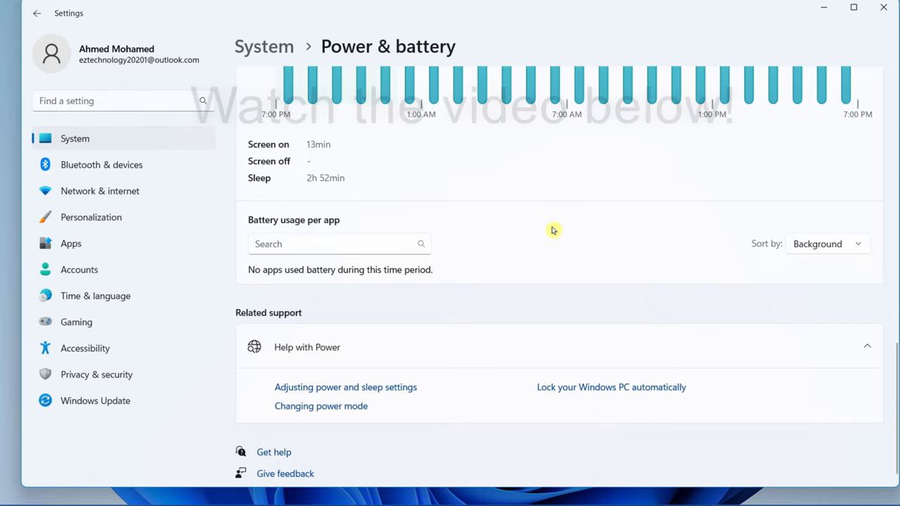
Step: Close the Settings window to return to the desktop
click(853, 7)
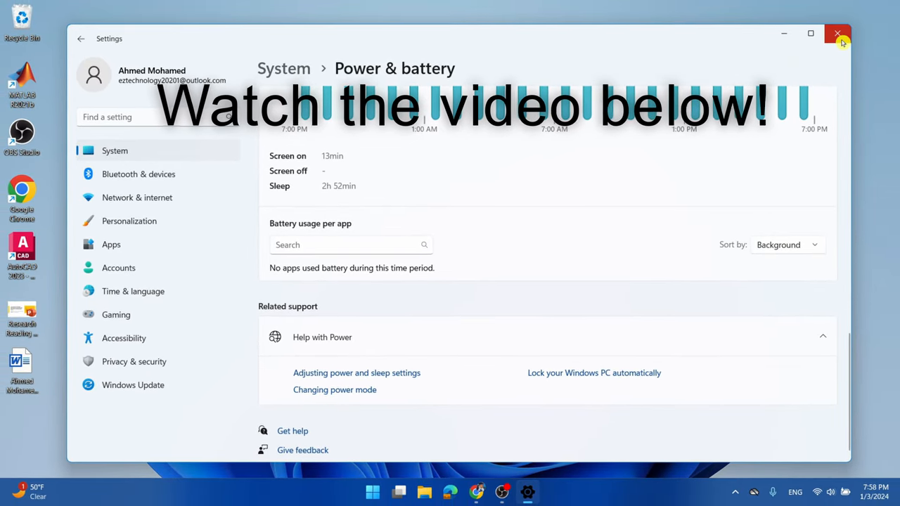
mouse_move(837, 34)
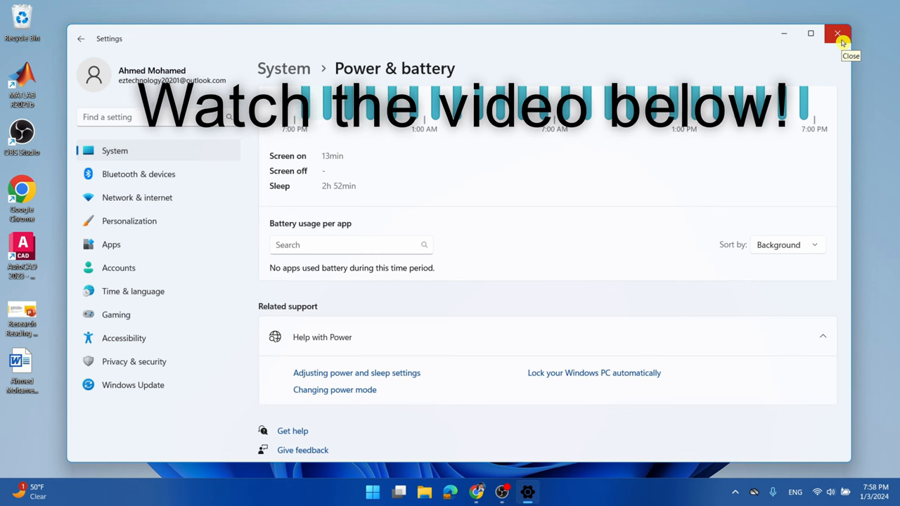
click(837, 34)
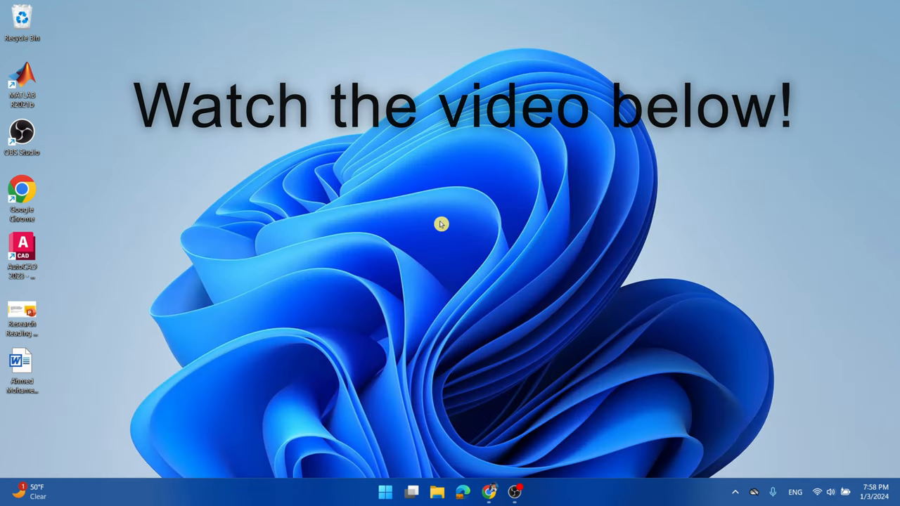